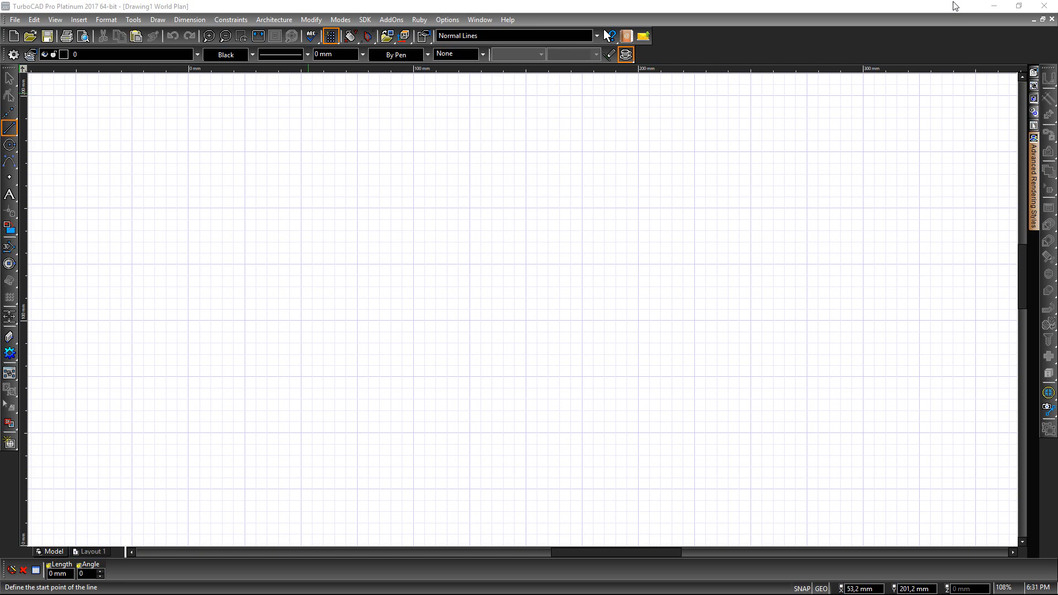
mouse_move(260, 233)
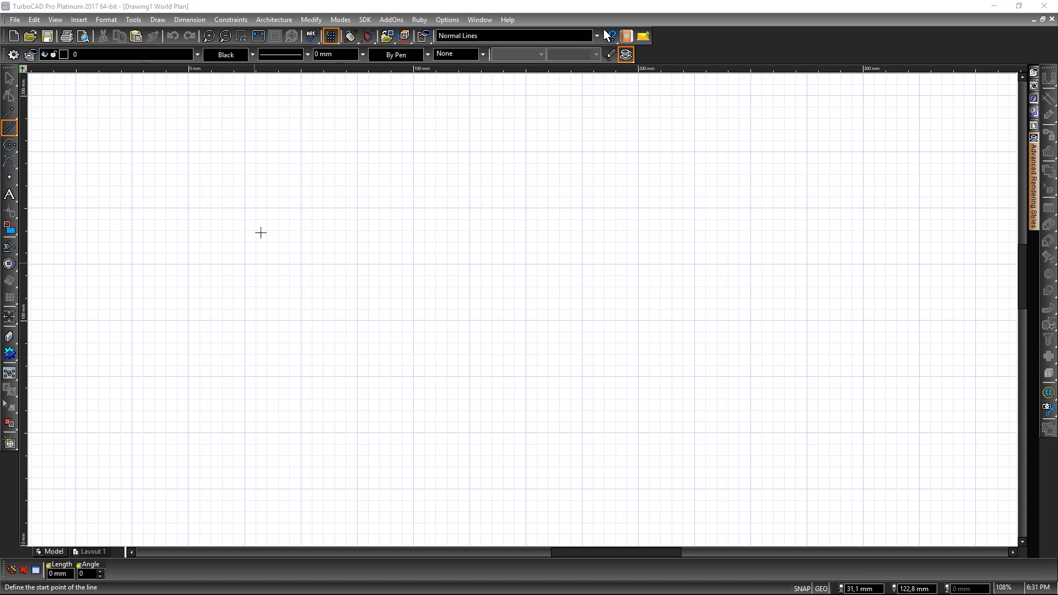
mouse_move(1018, 73)
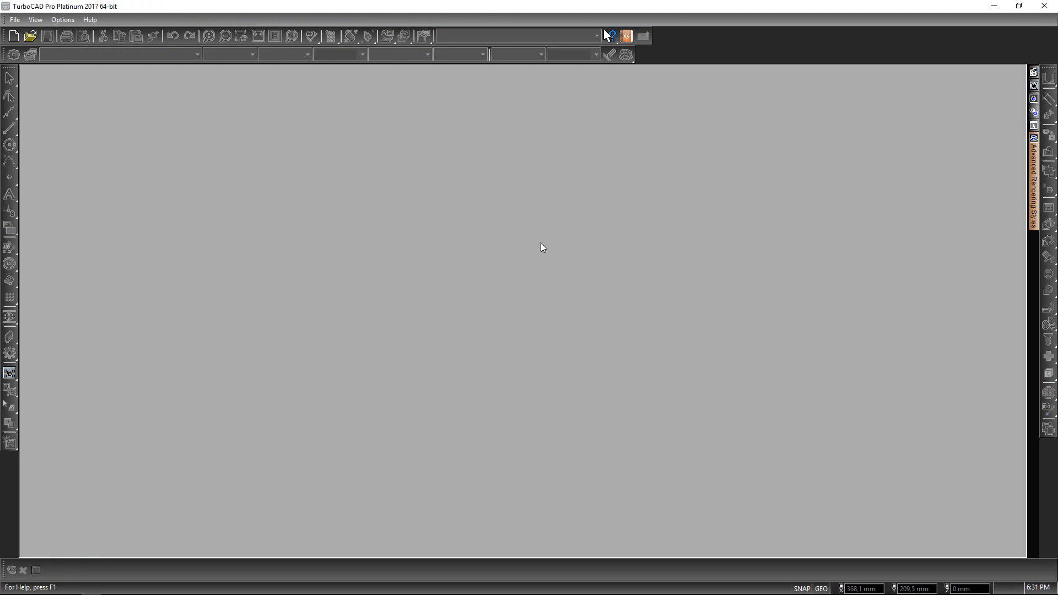
mouse_move(552, 215)
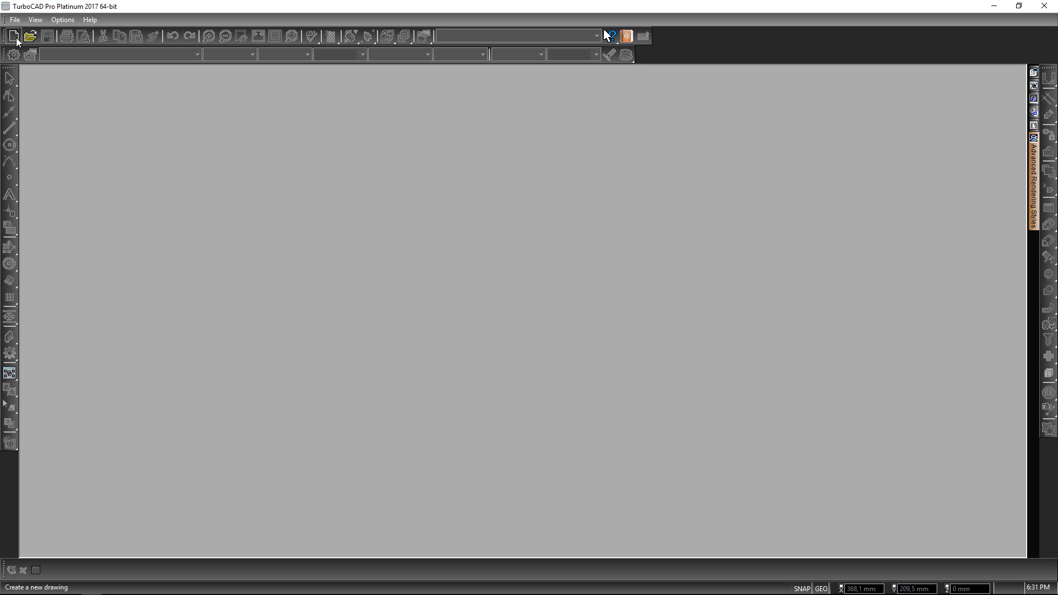
Start a new drawing so the New TurboCAD 2017 Drawing choices appear
left_click(13, 35)
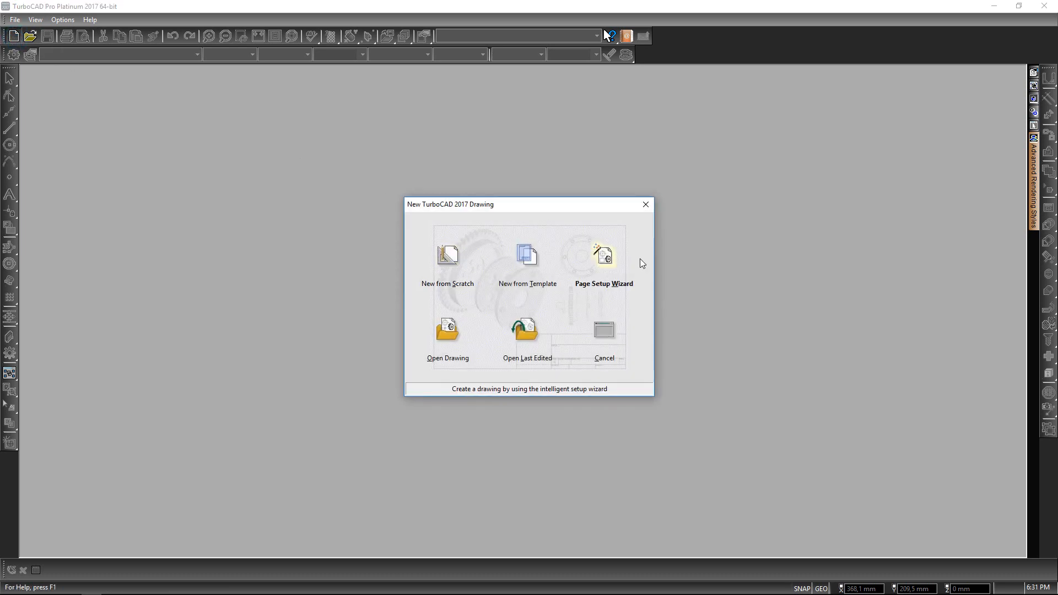
In the Page Setup Wizard choose metric decimal millimetres with precision 1 and advance to paper size
left_click(603, 257)
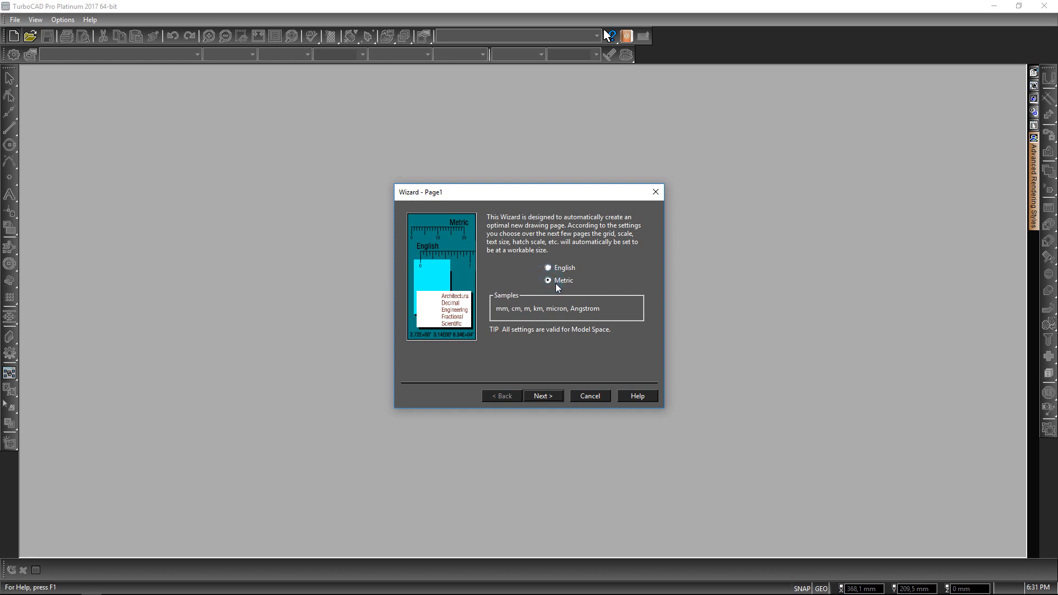
left_click(542, 396)
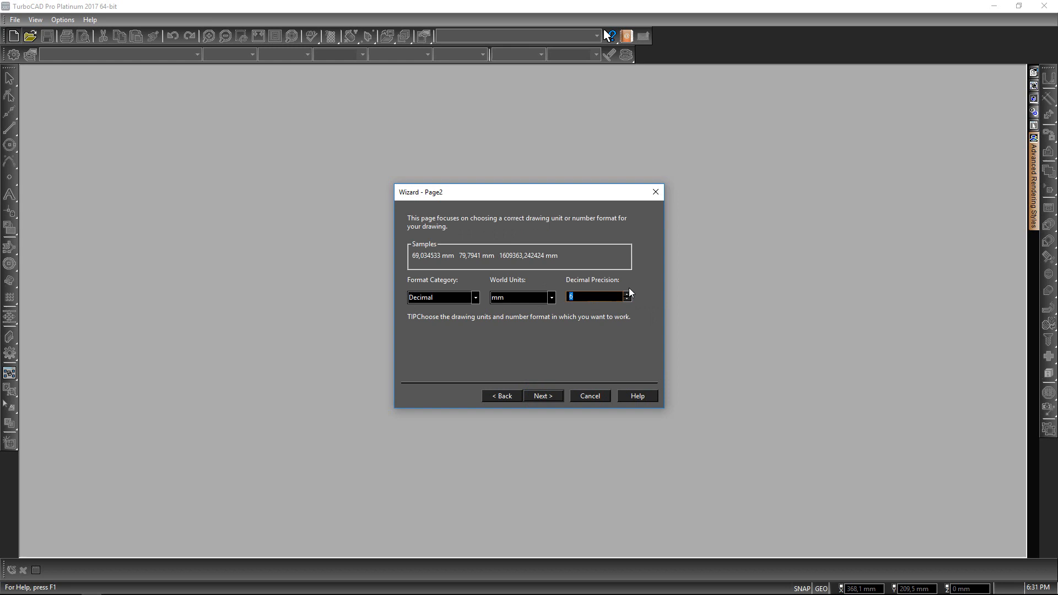
left_click(627, 299)
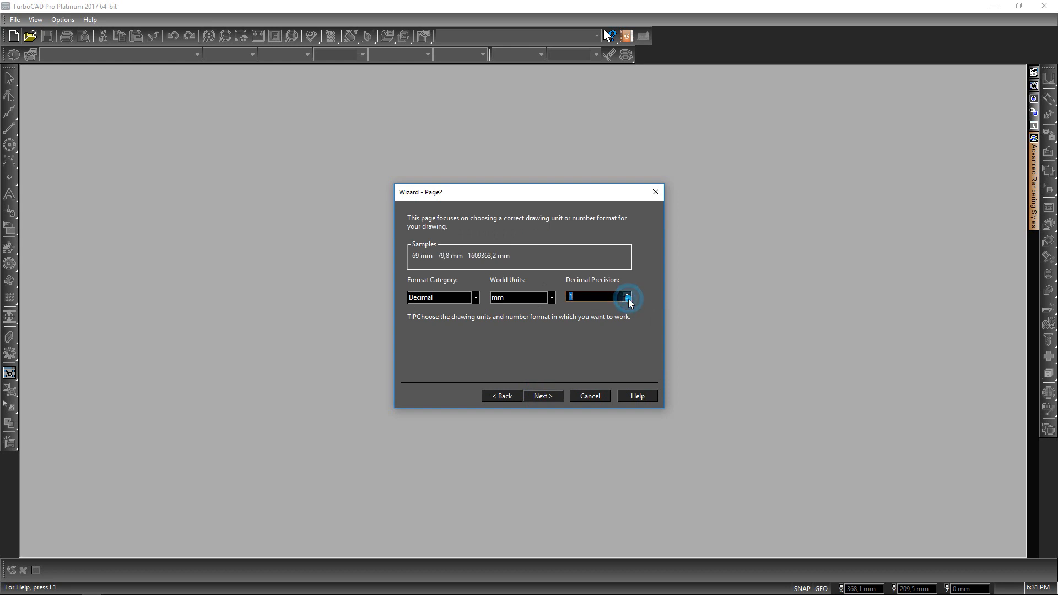
left_click(543, 396)
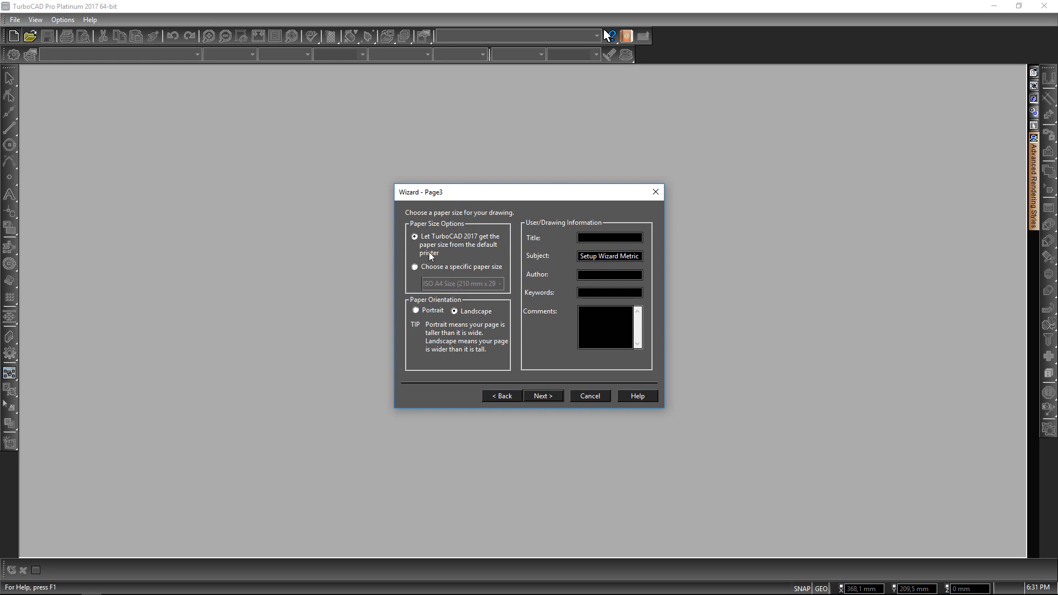
mouse_move(489, 252)
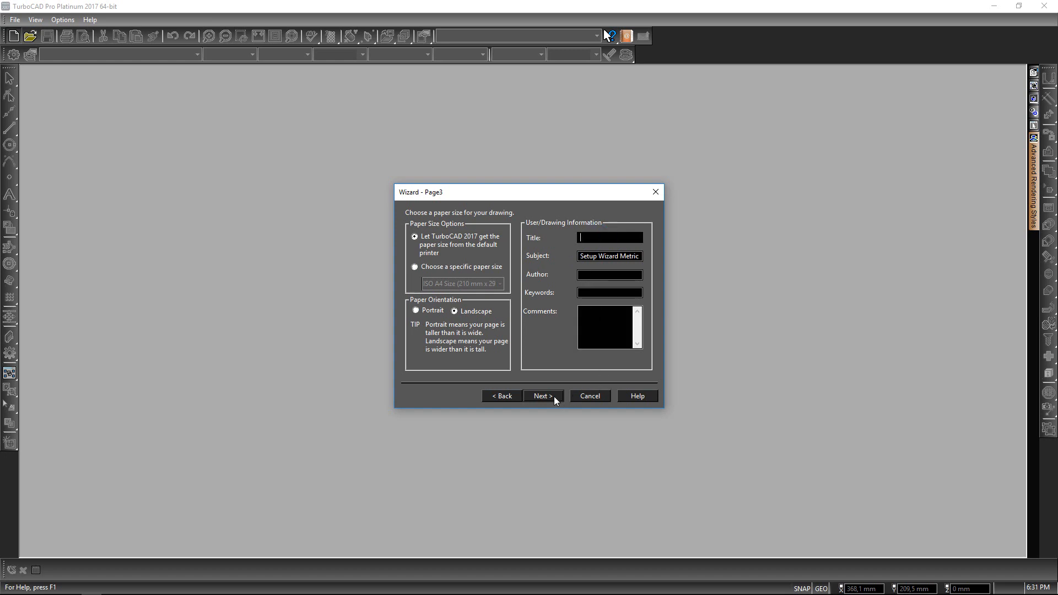
Keep Landscape and leave the printing scale at Absolute 1 : 1 (Full Size)
left_click(542, 396)
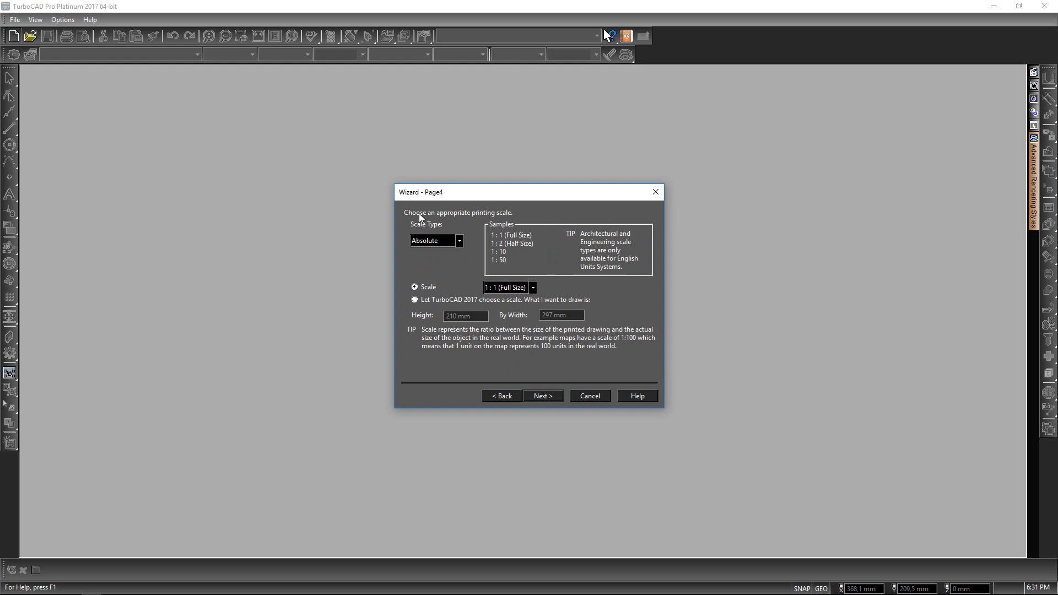
mouse_move(465, 248)
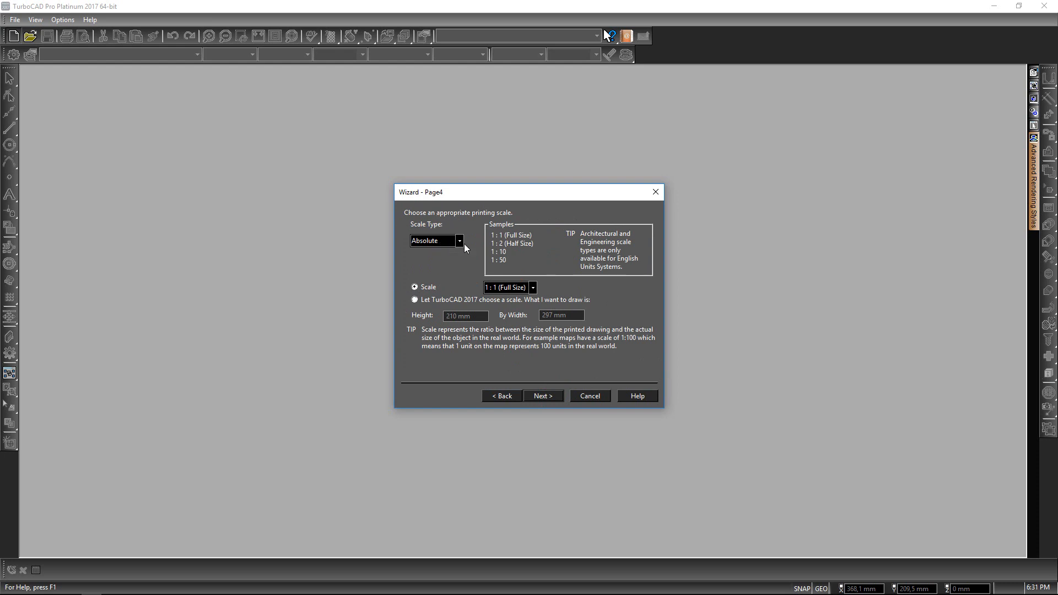
mouse_move(405, 287)
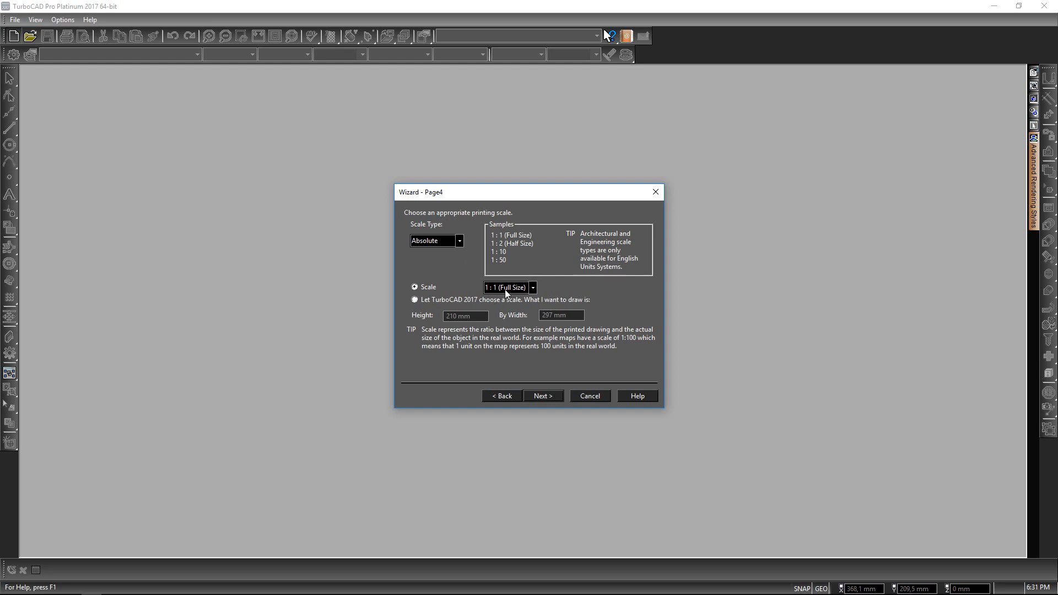
mouse_move(536, 291)
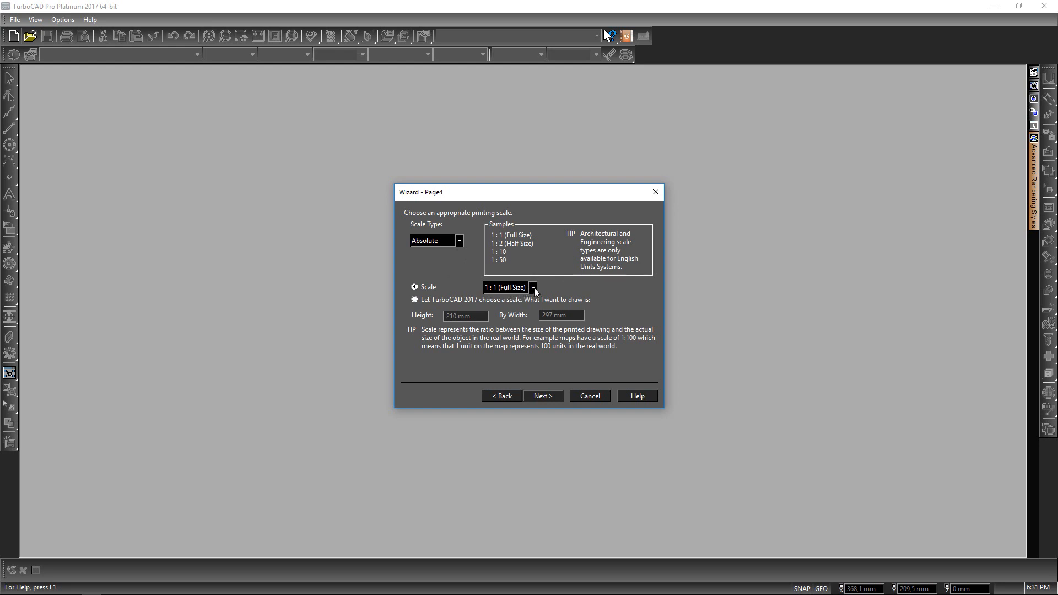
left_click(532, 288)
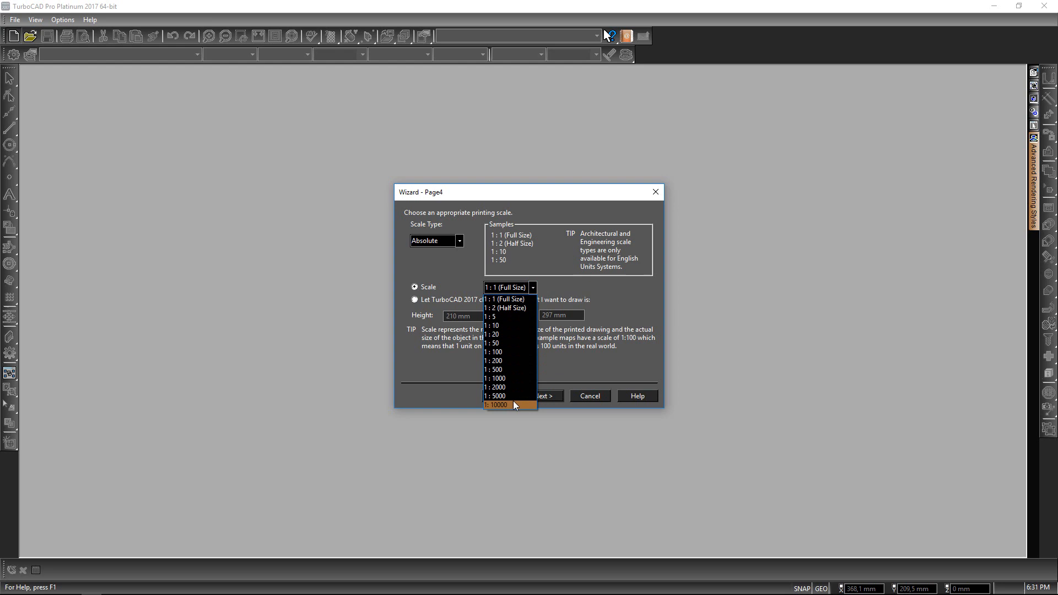
mouse_move(617, 301)
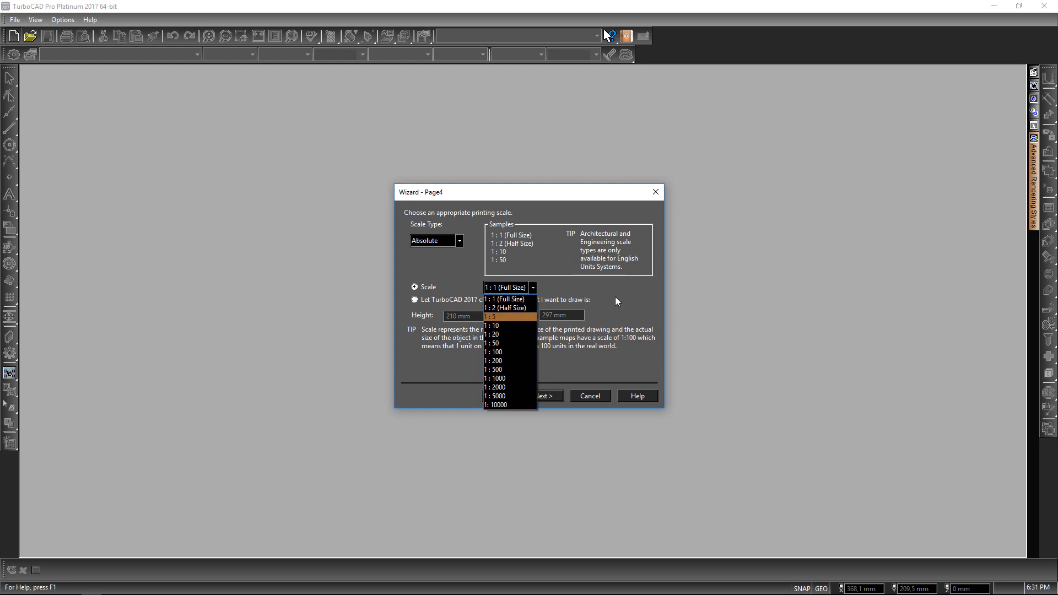
left_click(506, 299)
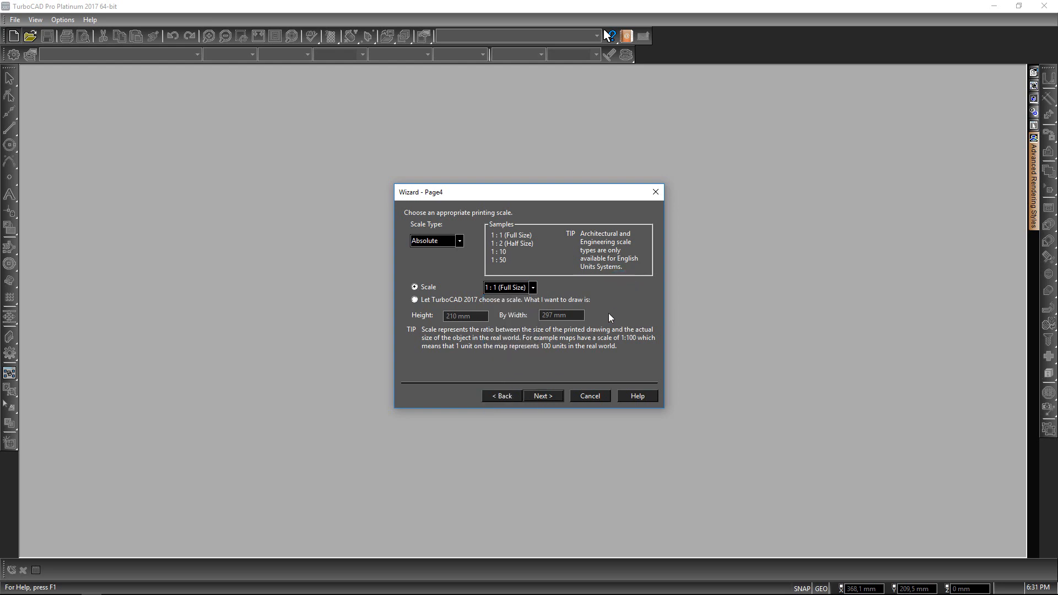
Enable Create Default Viewport and choose Save Settings on the final wizard page
left_click(542, 396)
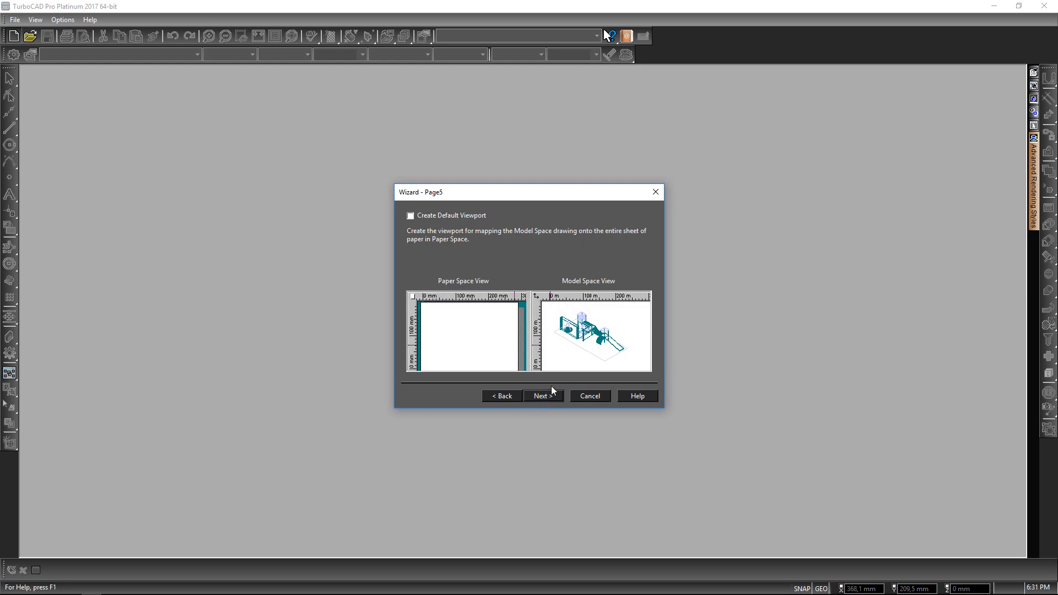
mouse_move(437, 236)
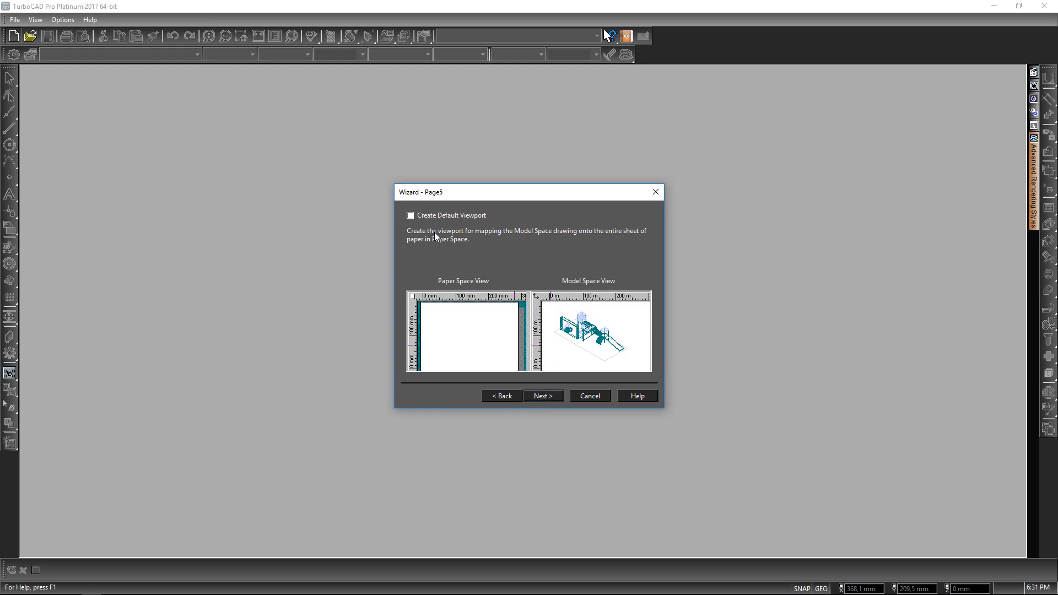
left_click(410, 215)
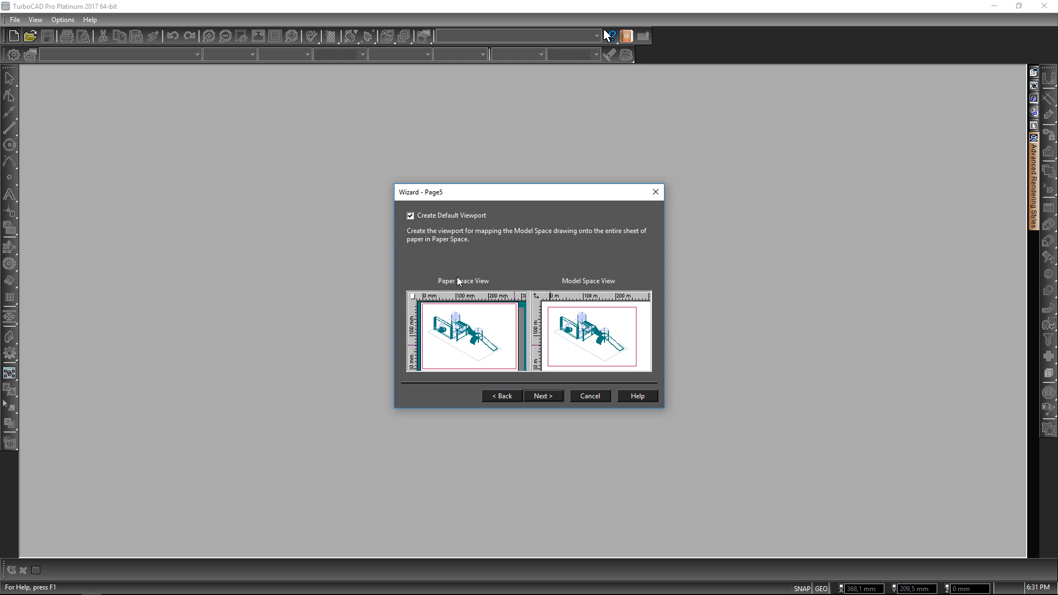
mouse_move(468, 287)
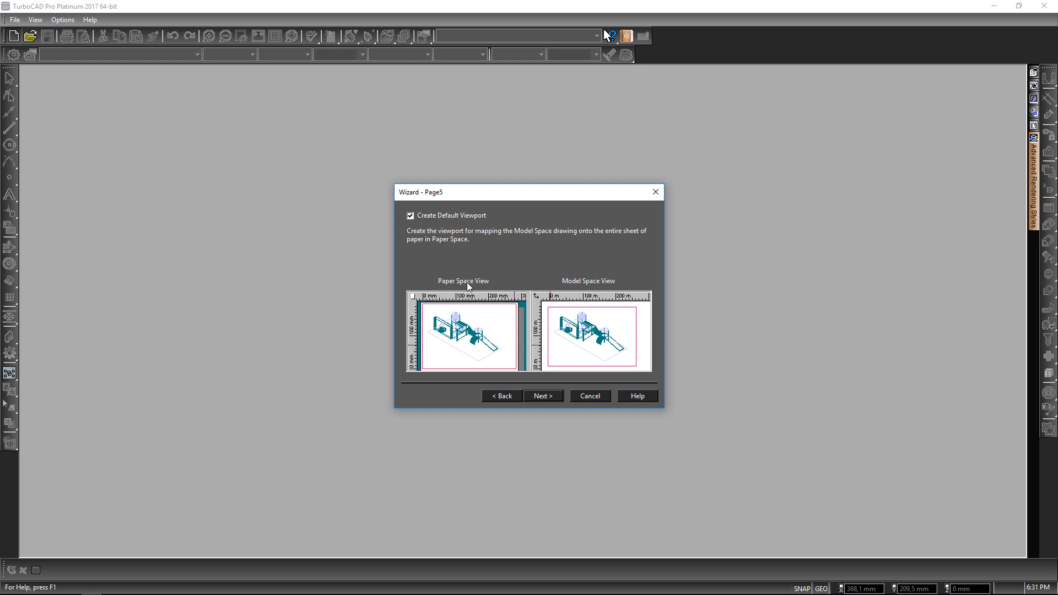
mouse_move(560, 391)
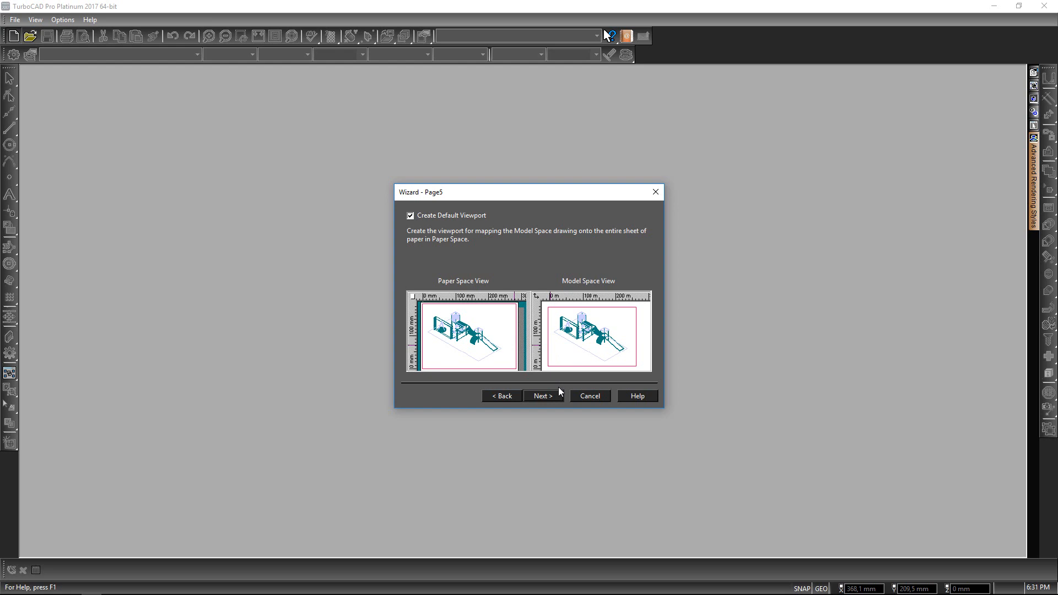
left_click(542, 395)
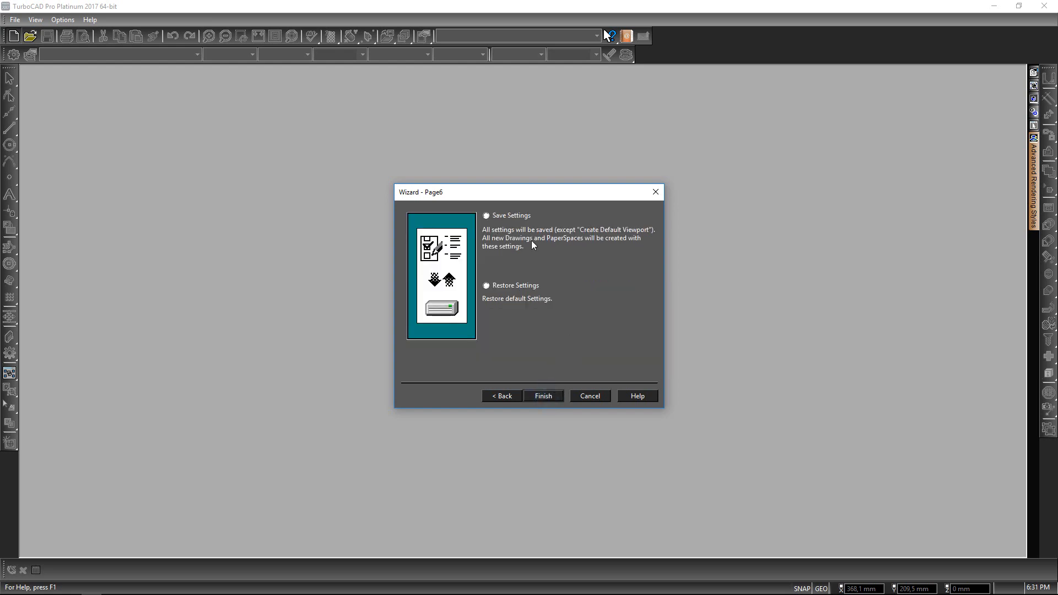
left_click(486, 215)
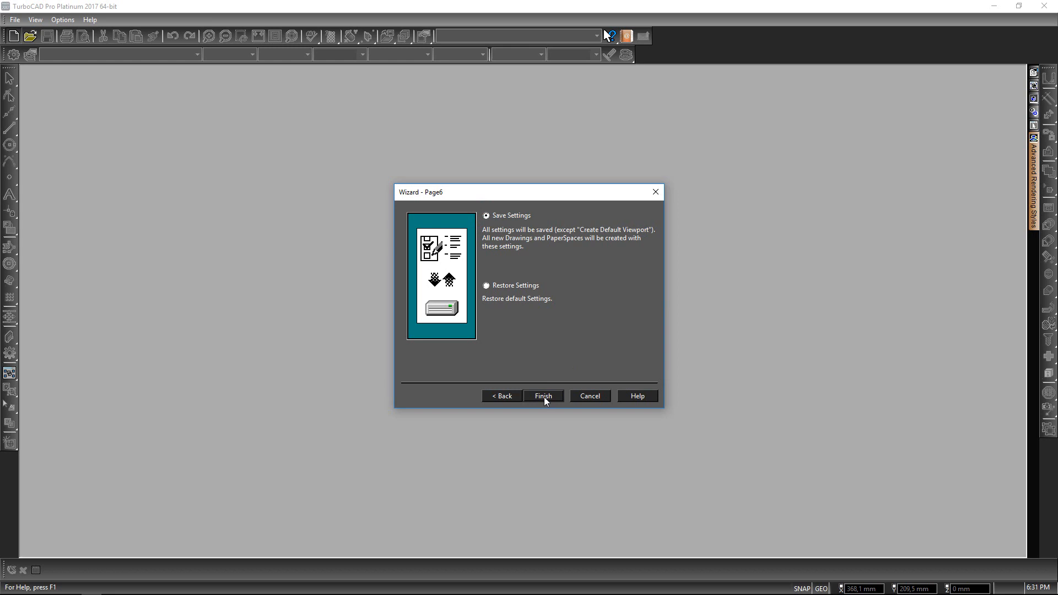
Finish the wizard, creating the blank metric drawing Drawing2
left_click(543, 396)
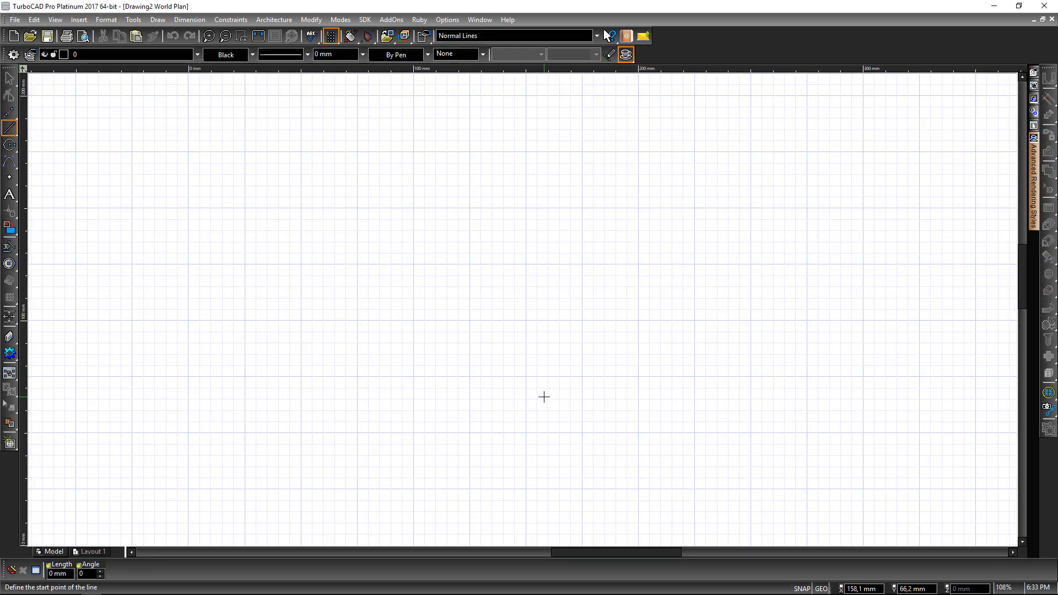
mouse_move(331, 217)
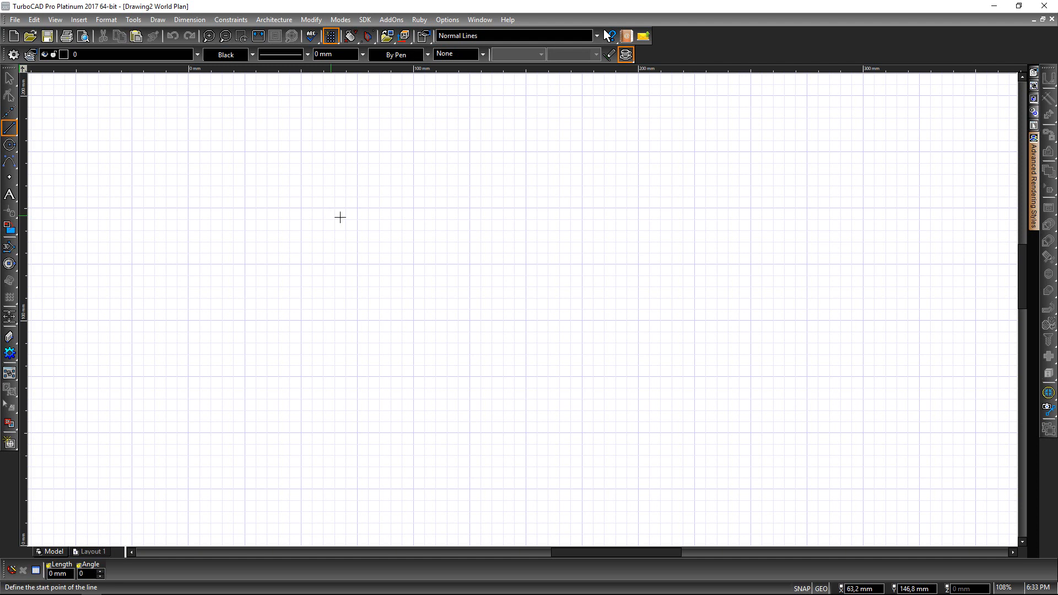
mouse_move(356, 268)
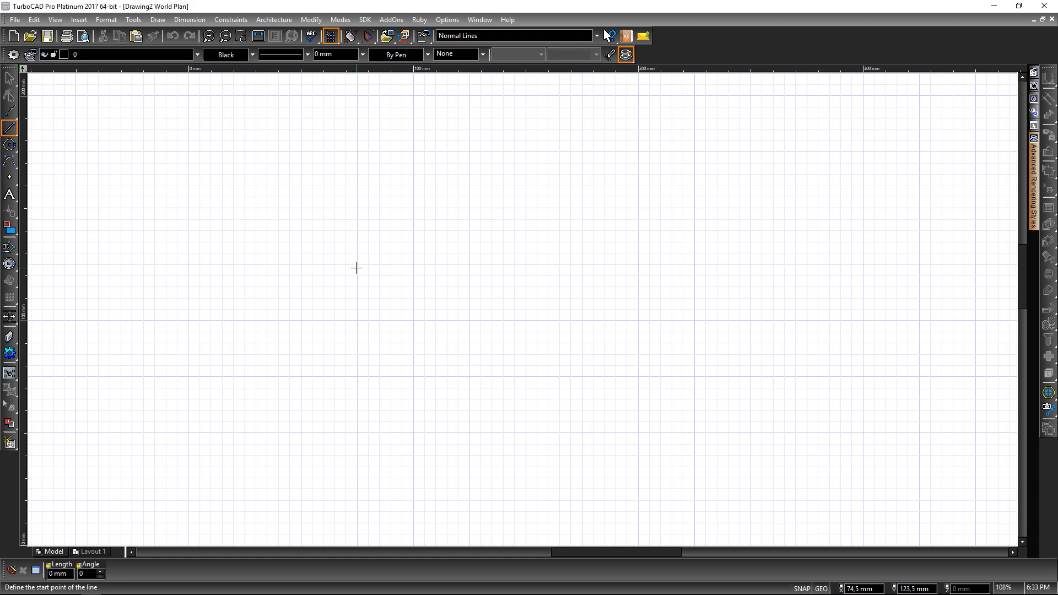
mouse_move(356, 265)
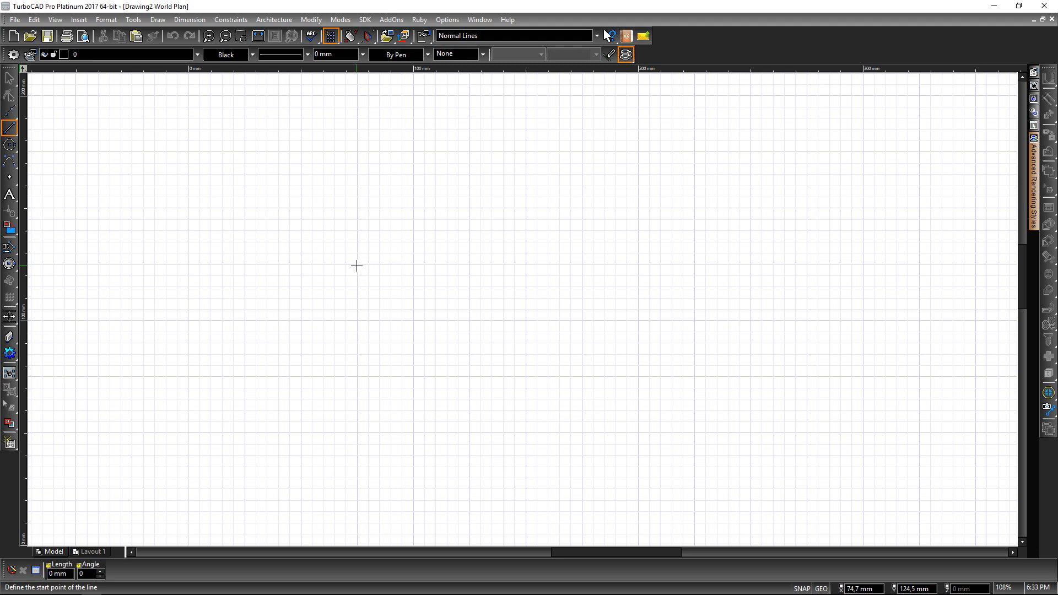